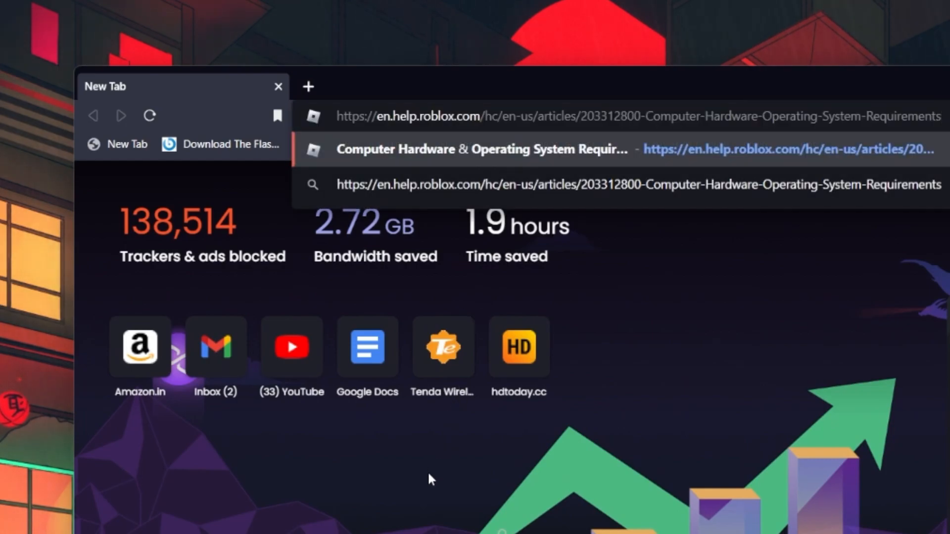
Step: View the Roblox Computer Hardware & Operating System Requirements article down to System hardware requirements
click(476, 149)
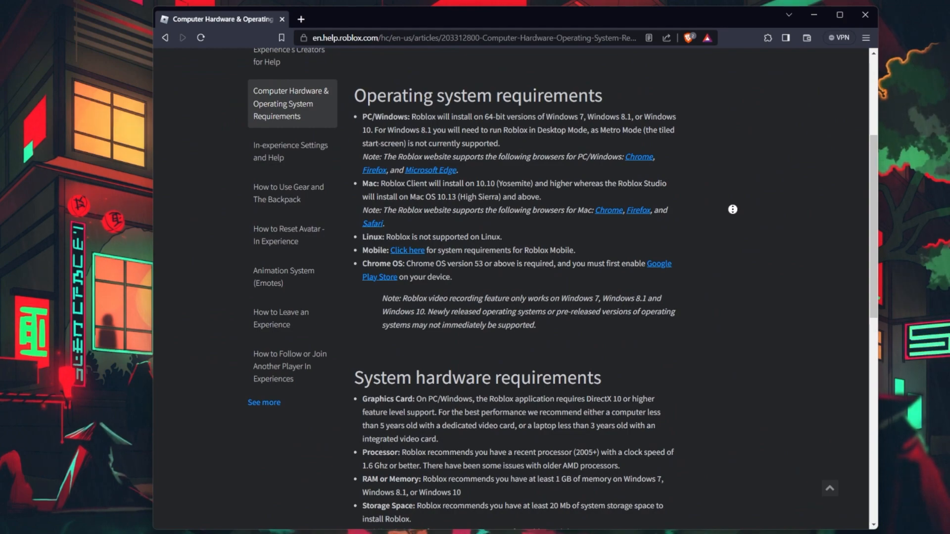
scroll(down, 3)
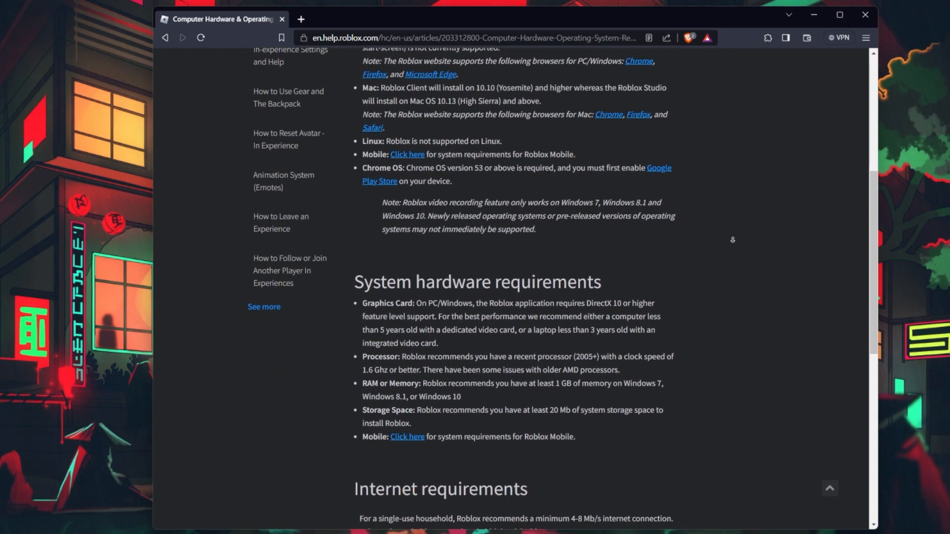
scroll(down, 3)
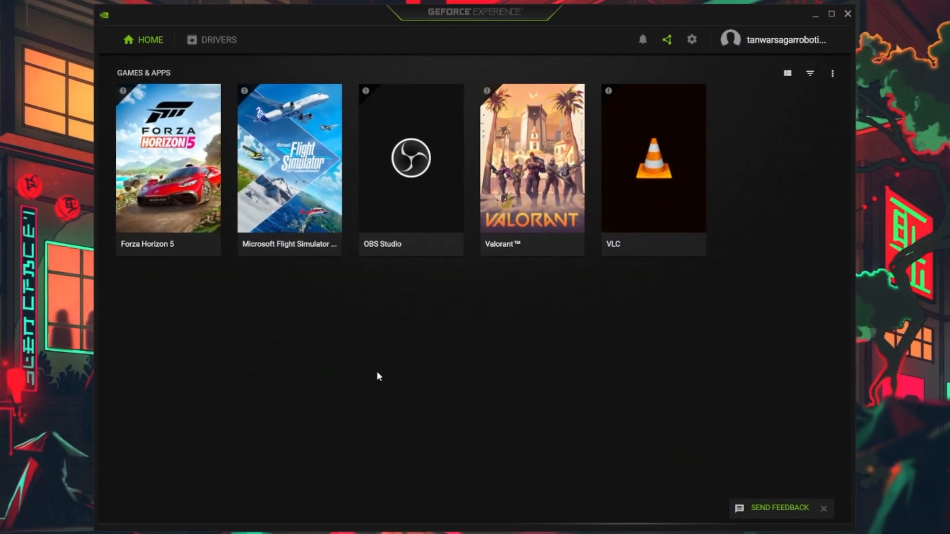
mouse_move(516, 365)
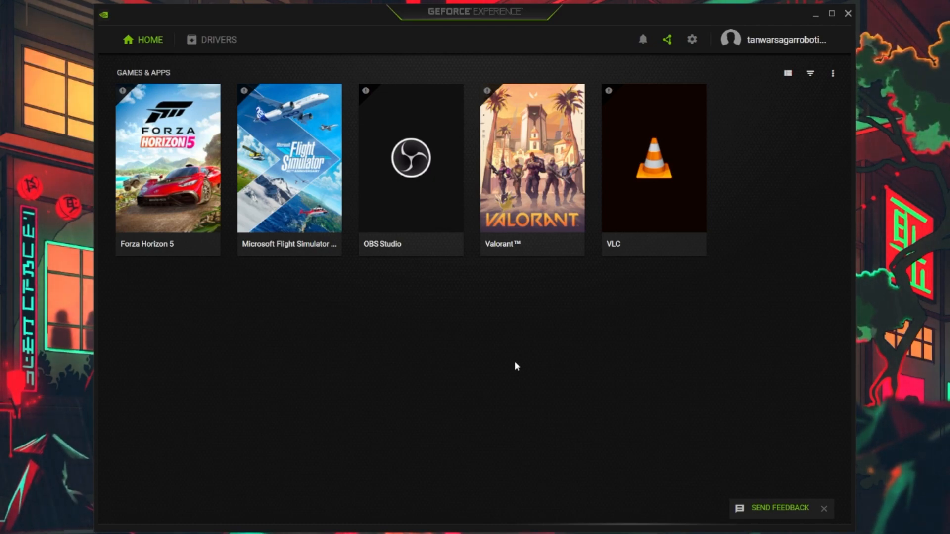
mouse_move(508, 384)
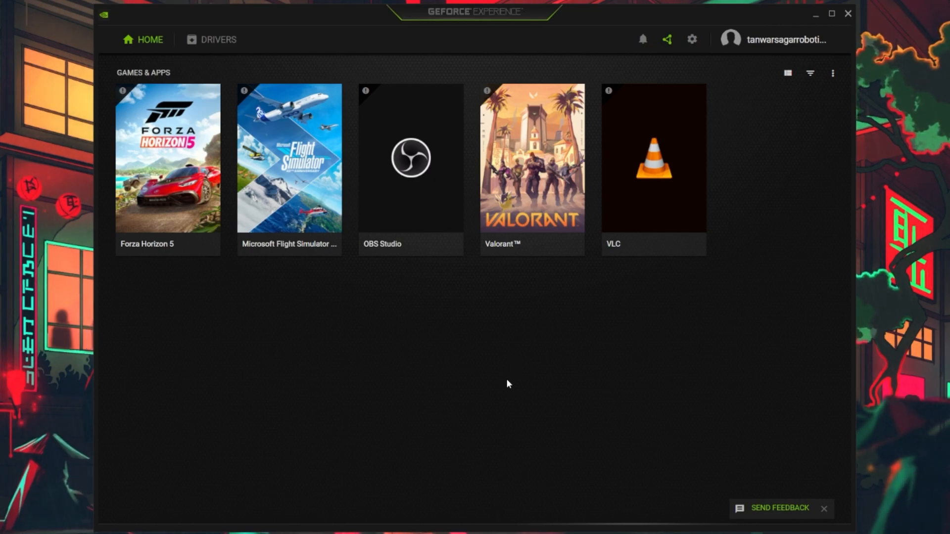
Step: From the Drivers list, start downloading the NVIDIA Studio Driver 536.99 update
click(216, 39)
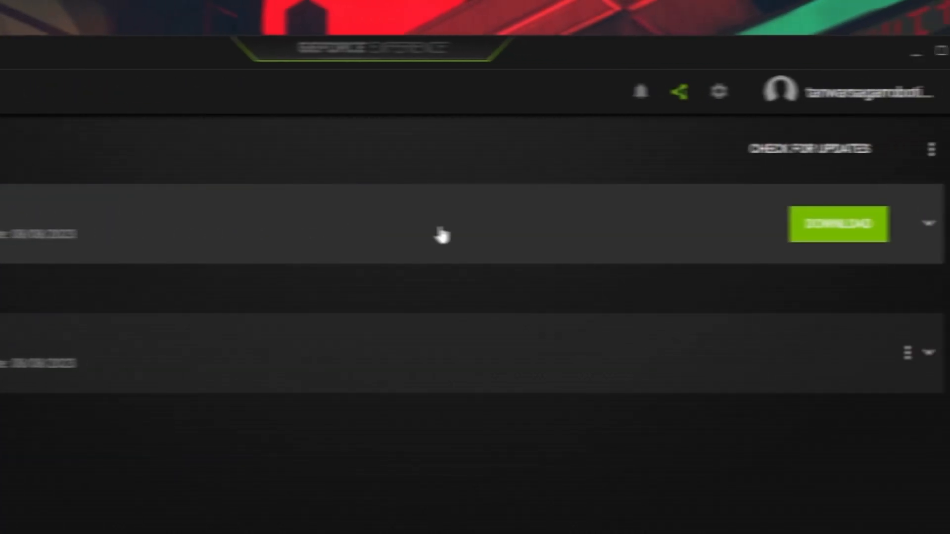
click(840, 224)
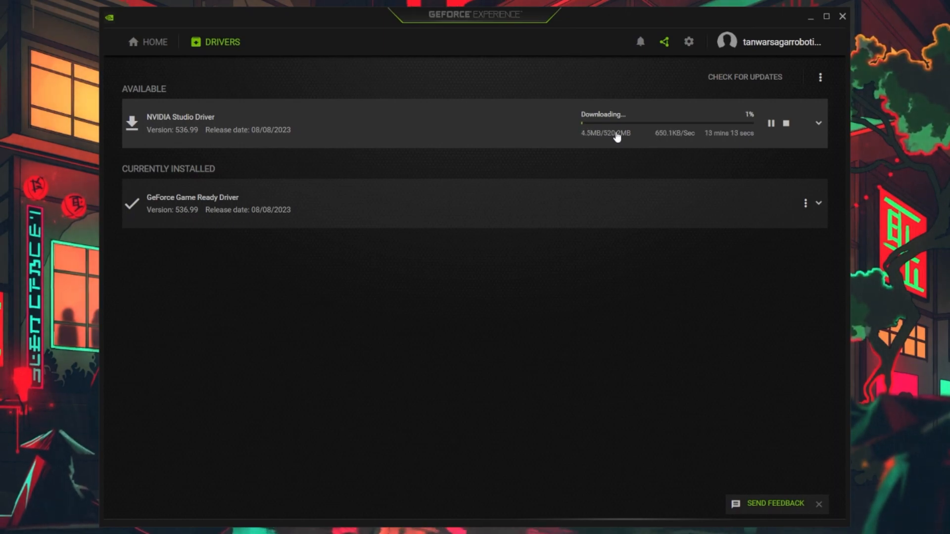
mouse_move(806, 18)
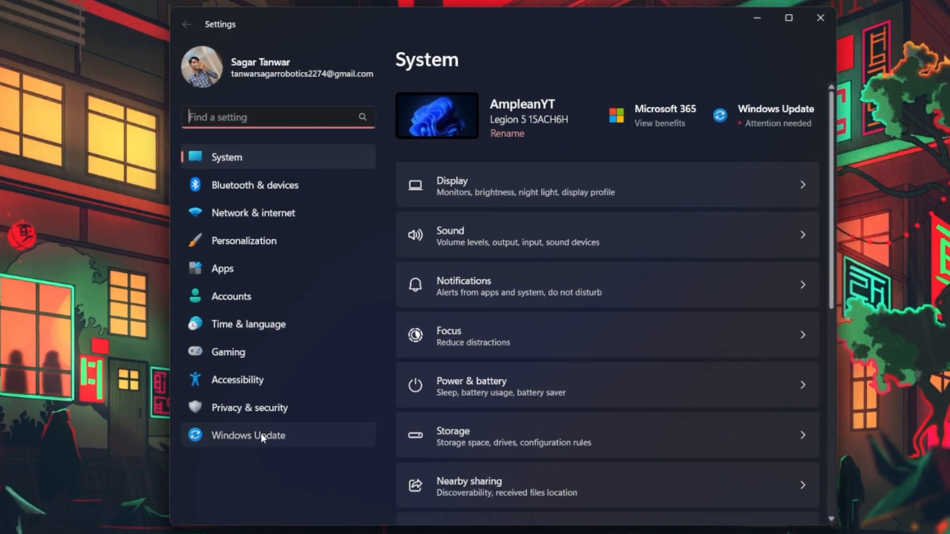
Step: Install all pending Windows 11 updates, run a fresh update check, and close Settings
click(249, 435)
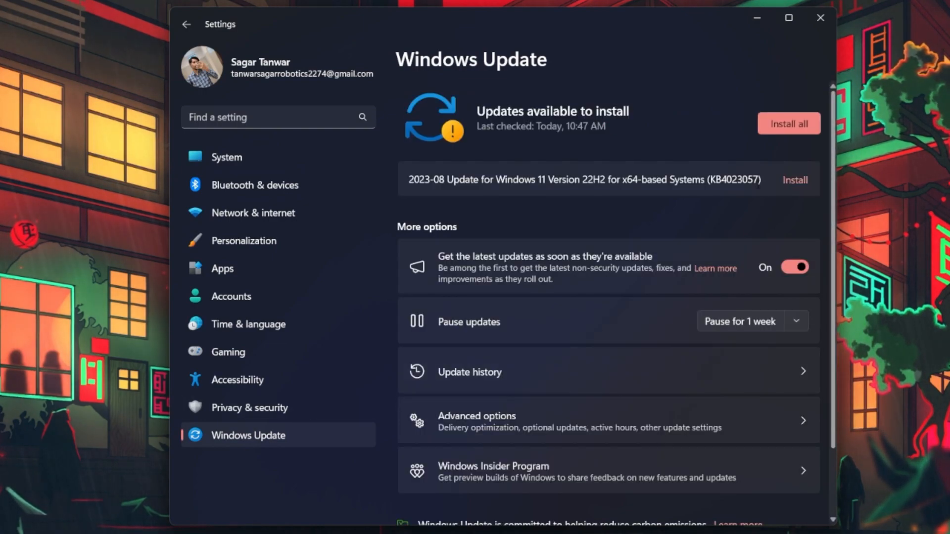
click(789, 123)
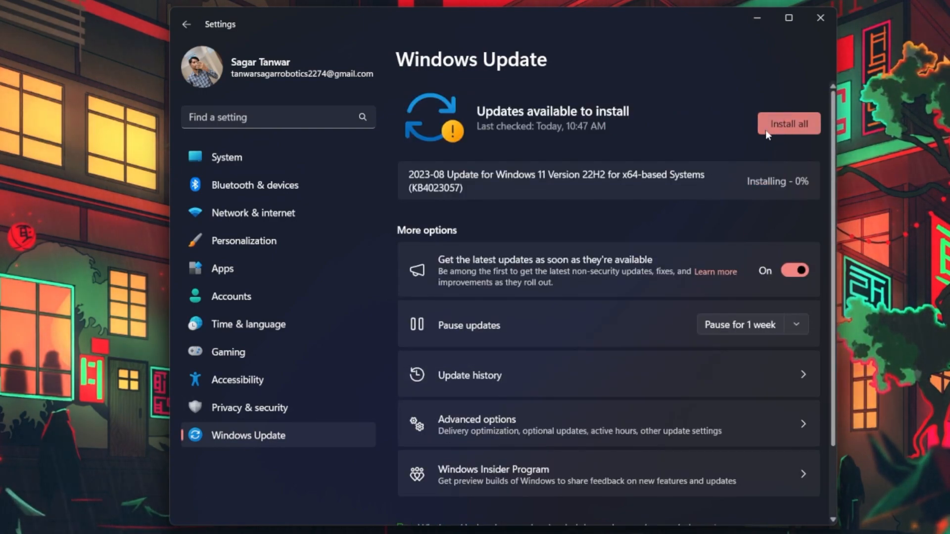
click(789, 123)
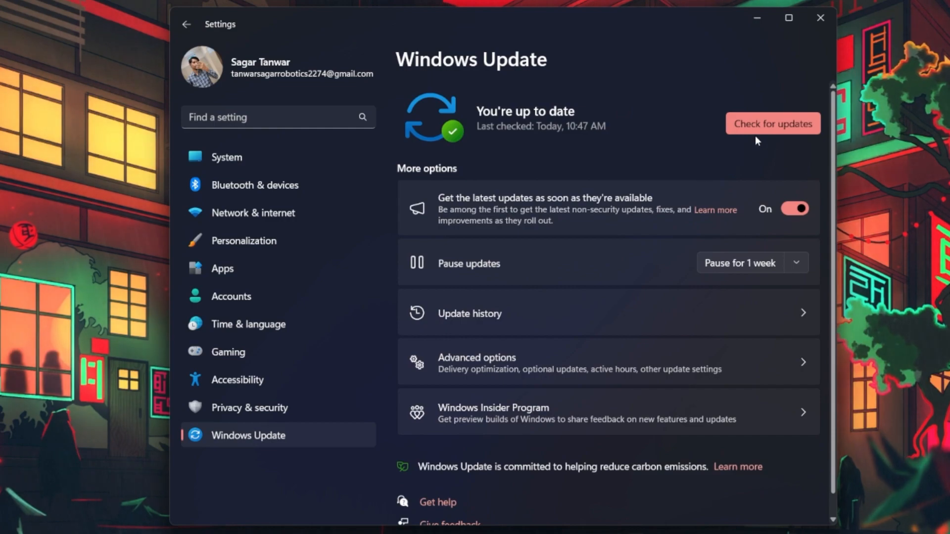
click(773, 123)
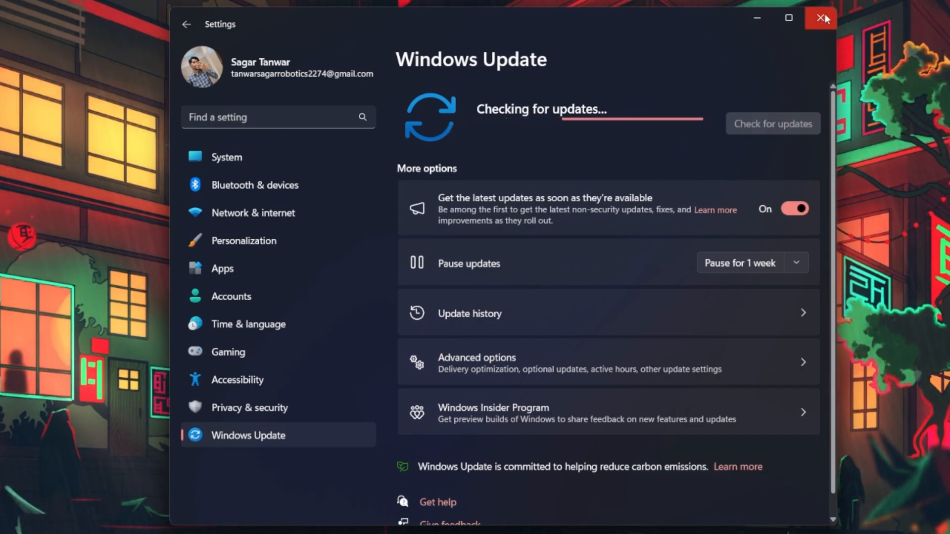
click(817, 16)
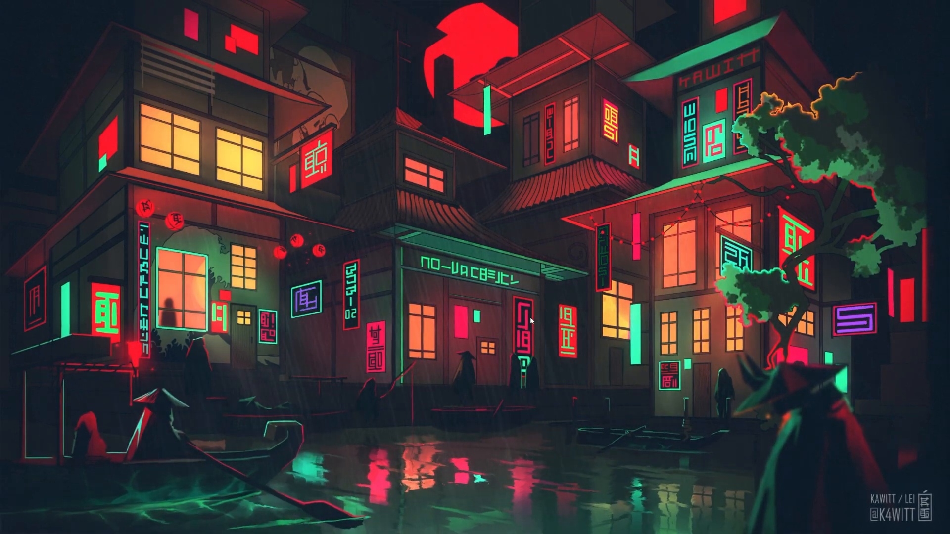